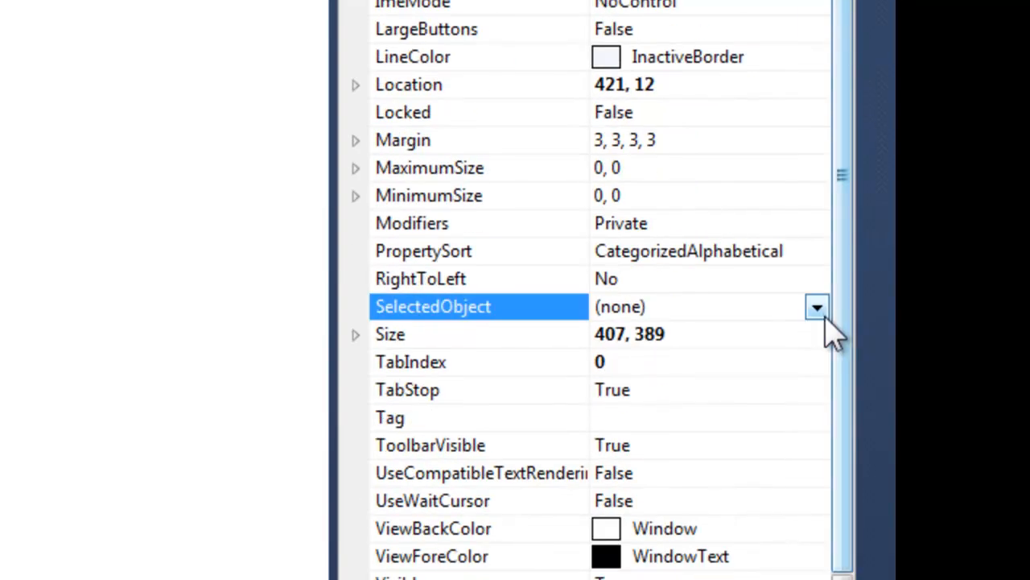
# Set propertyGrid1's SelectedObject to Form1 in the Properties window.
pyautogui.click(817, 307)
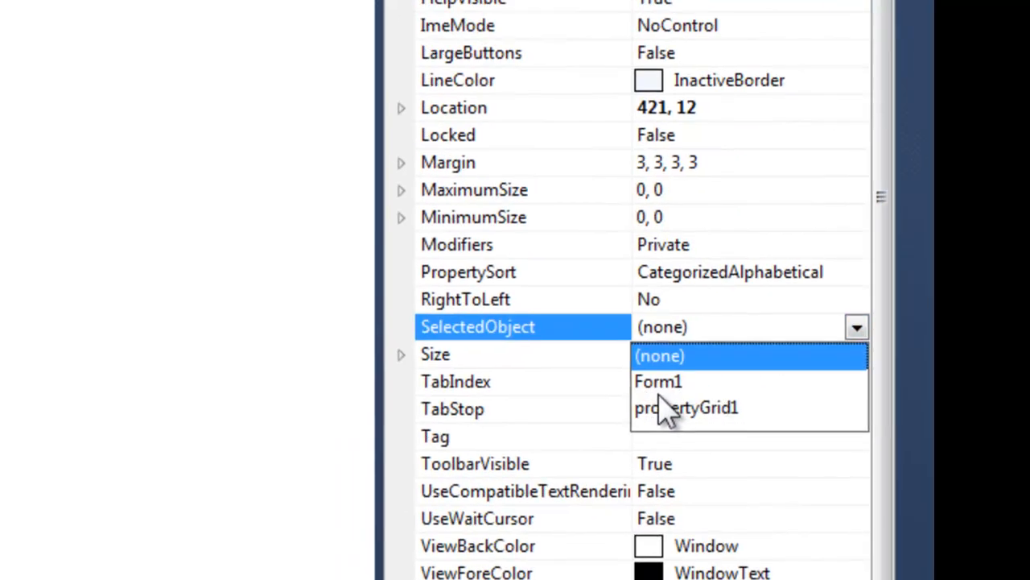
pyautogui.click(659, 381)
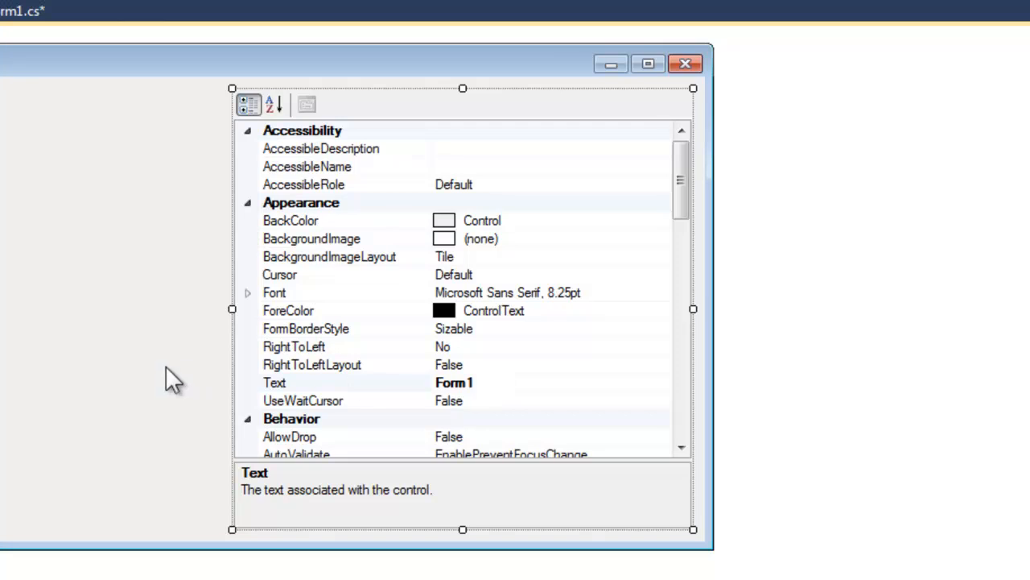
pyautogui.moveTo(491, 246)
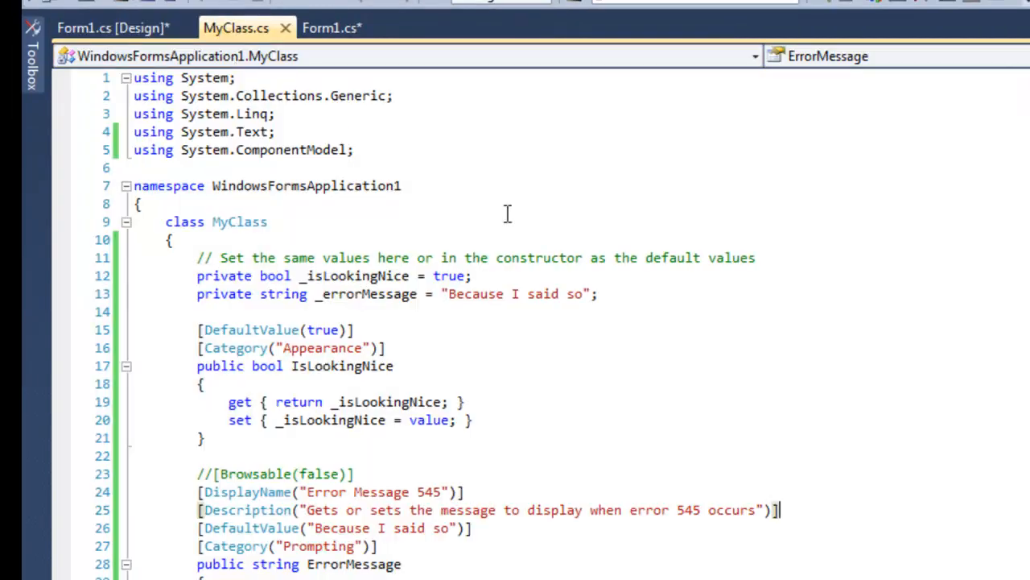
# Open Form1.cs and select the propertyGrid1.SelectedObject = _myClass line.
pyautogui.click(331, 27)
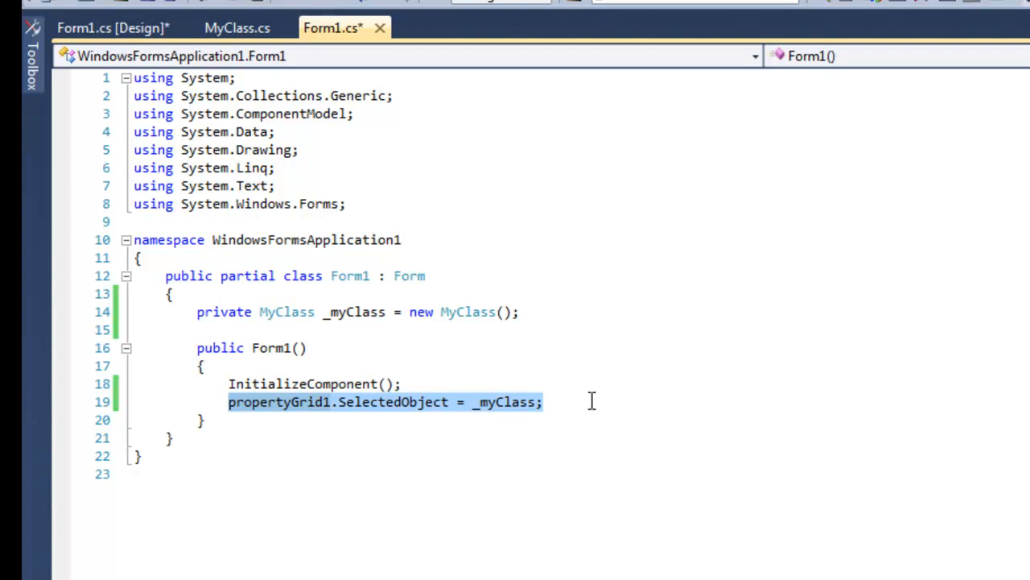
pyautogui.click(555, 402)
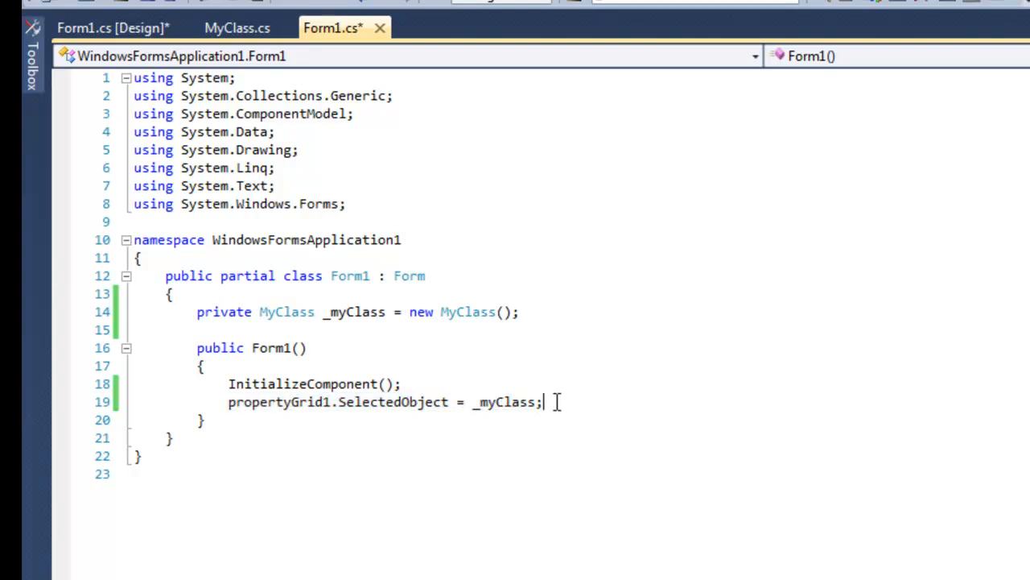
pyautogui.doubleClick(505, 402)
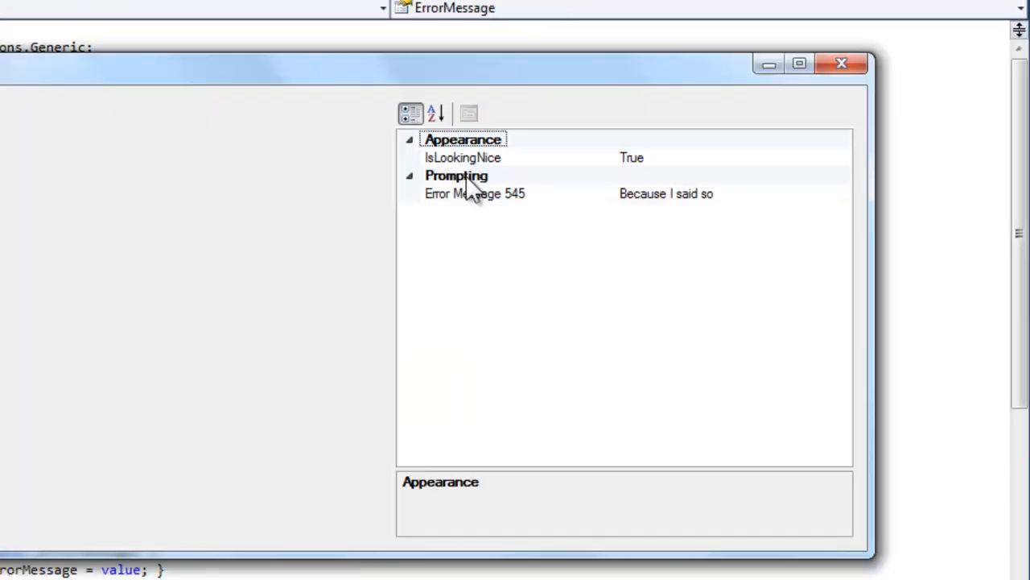
# Inspect the Prompting category, IsLookingNice and Error Message 545 in the running grid.
pyautogui.click(456, 175)
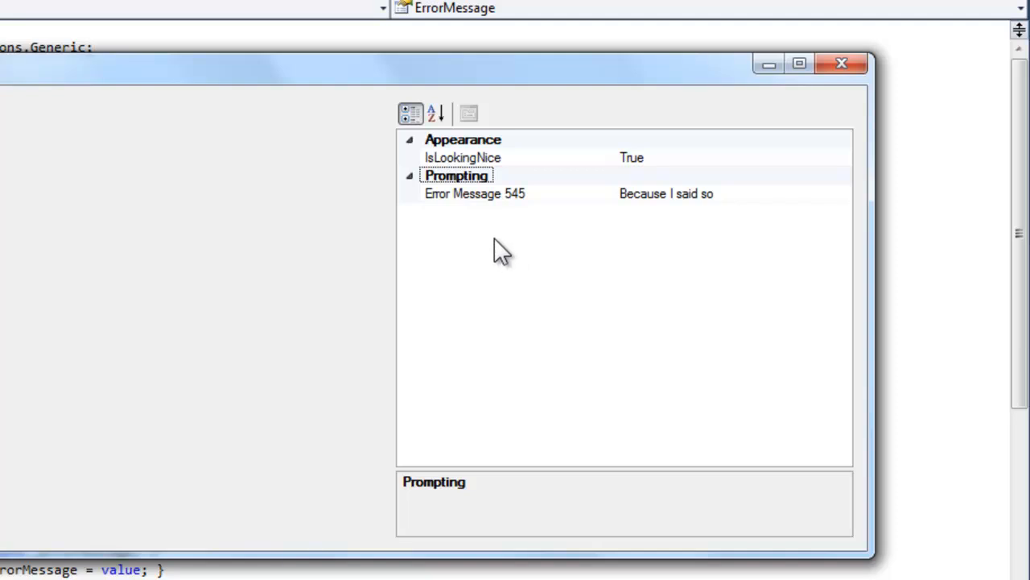
pyautogui.click(462, 157)
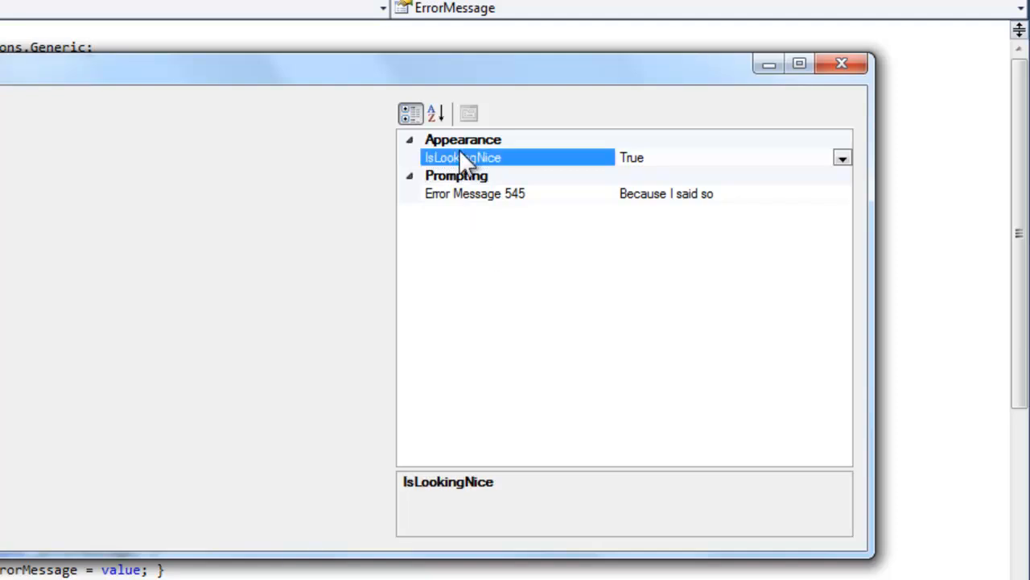
pyautogui.moveTo(495, 204)
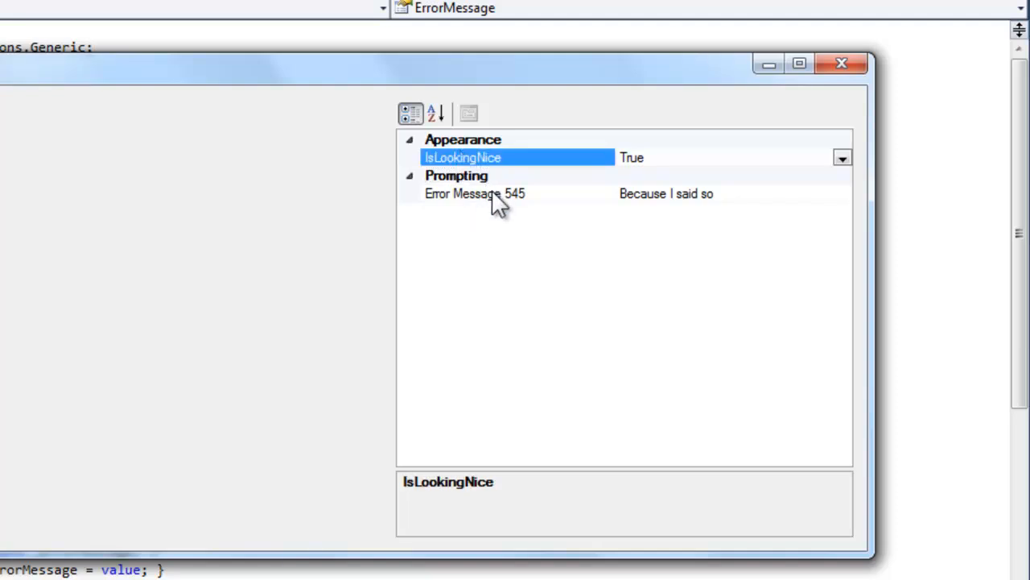
pyautogui.click(474, 194)
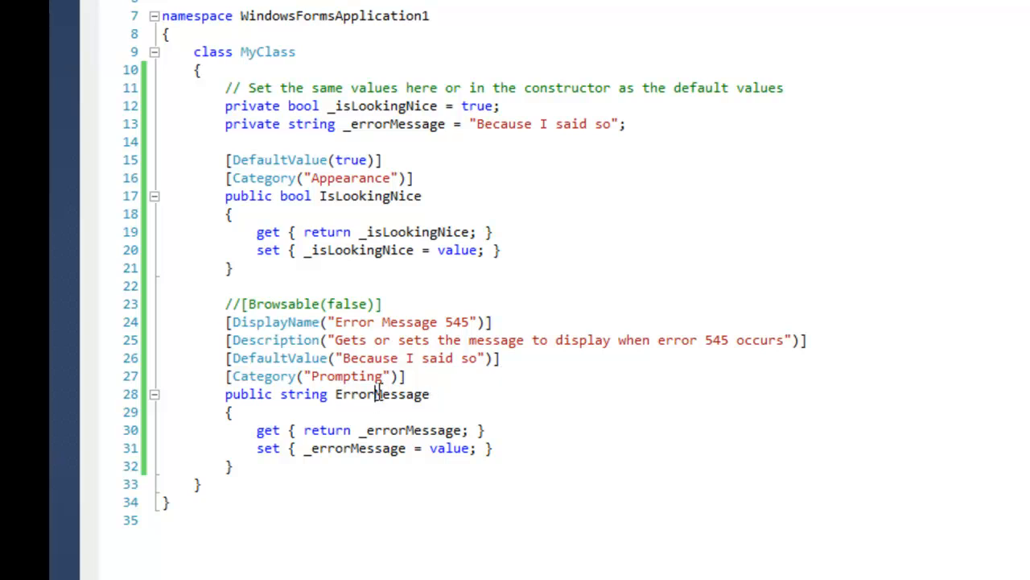
# Select the ErrorMessage [Description] text in MyClass.cs for rewording.
pyautogui.doubleClick(381, 394)
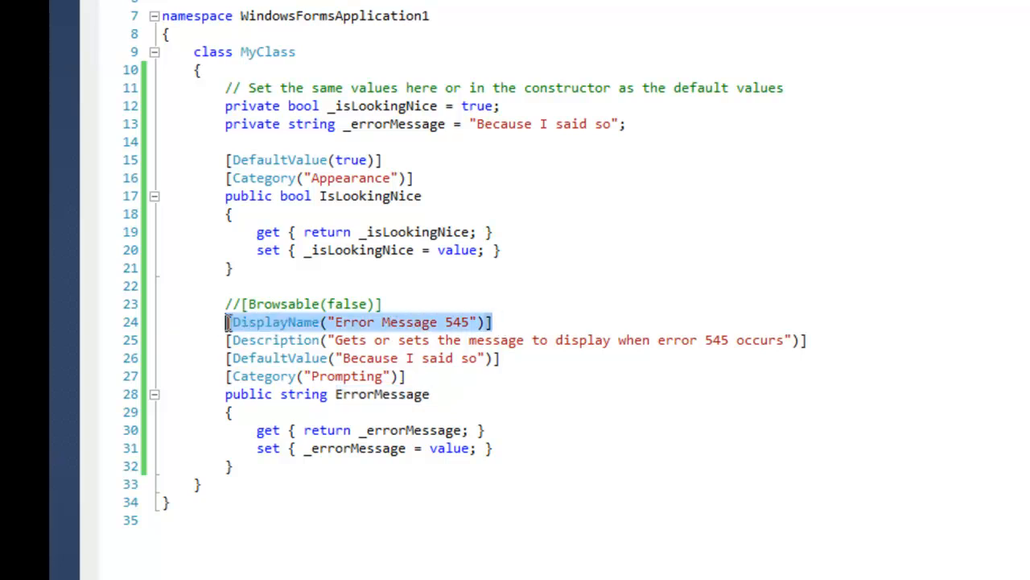
pyautogui.moveTo(463, 328)
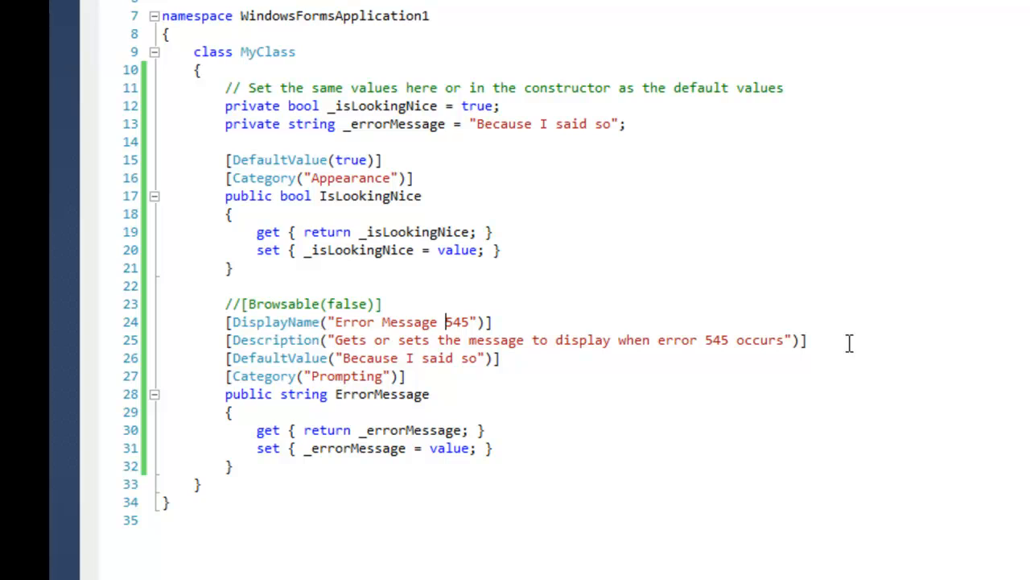
pyautogui.tripleClick(515, 340)
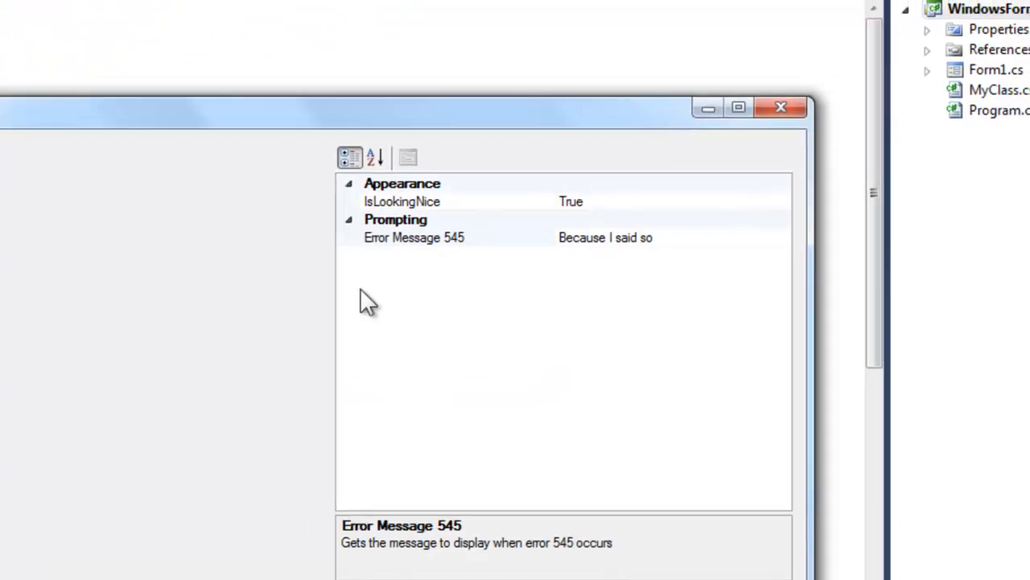
# Append 'gg' to Error Message 545's value, making it 'Because I said sogg'.
pyautogui.click(402, 202)
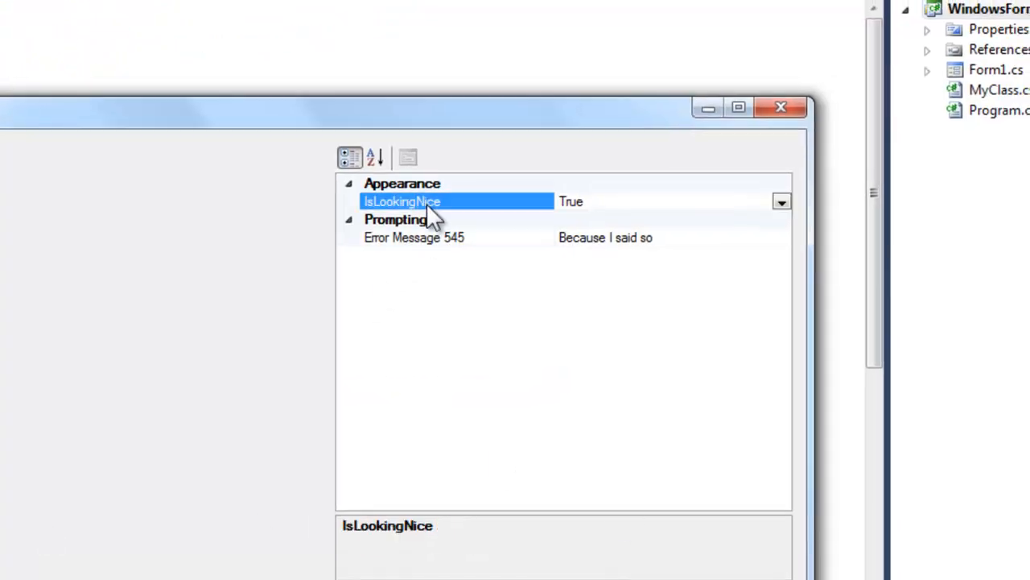
pyautogui.click(413, 237)
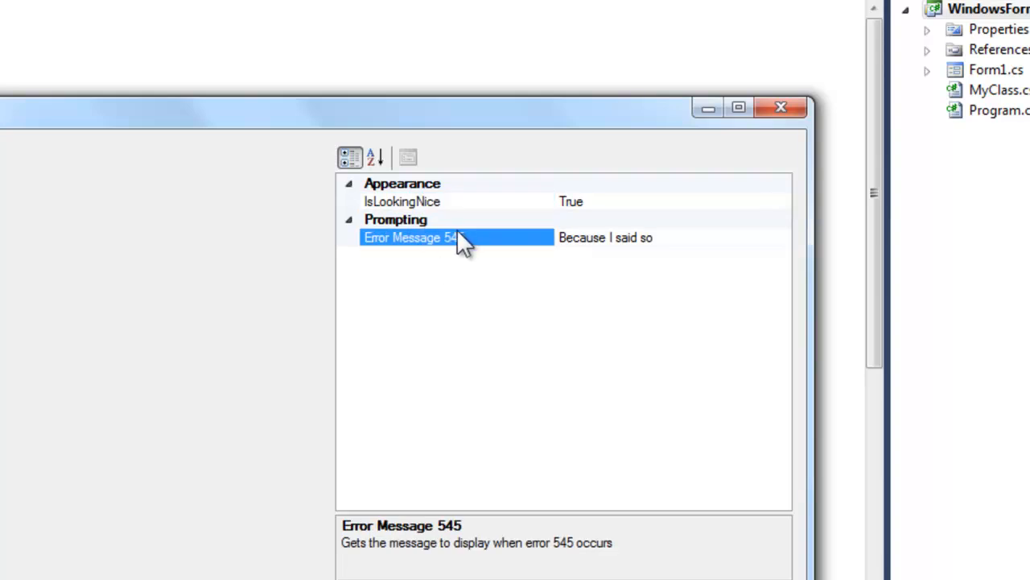
pyautogui.moveTo(479, 262)
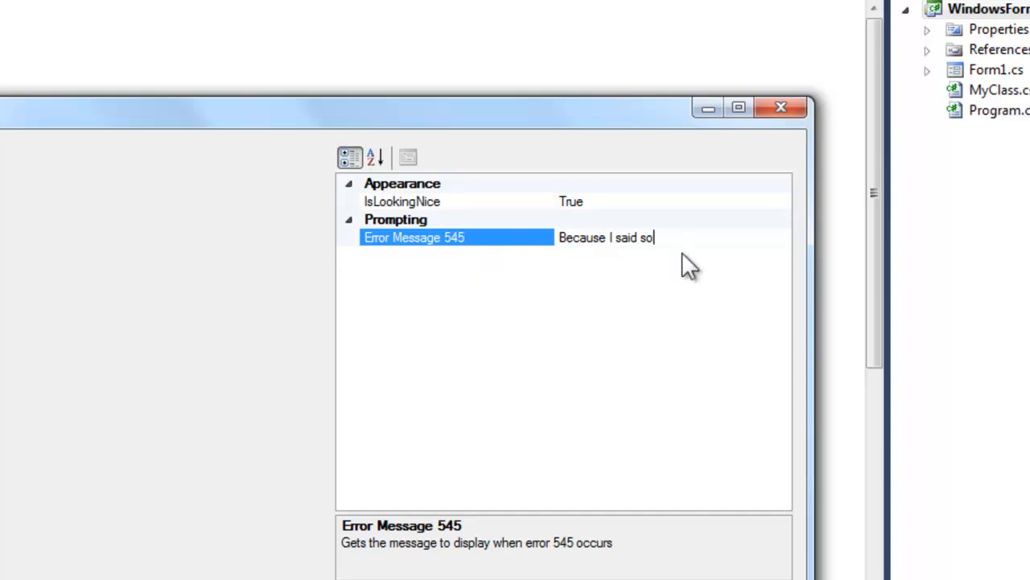
pyautogui.write('gg')
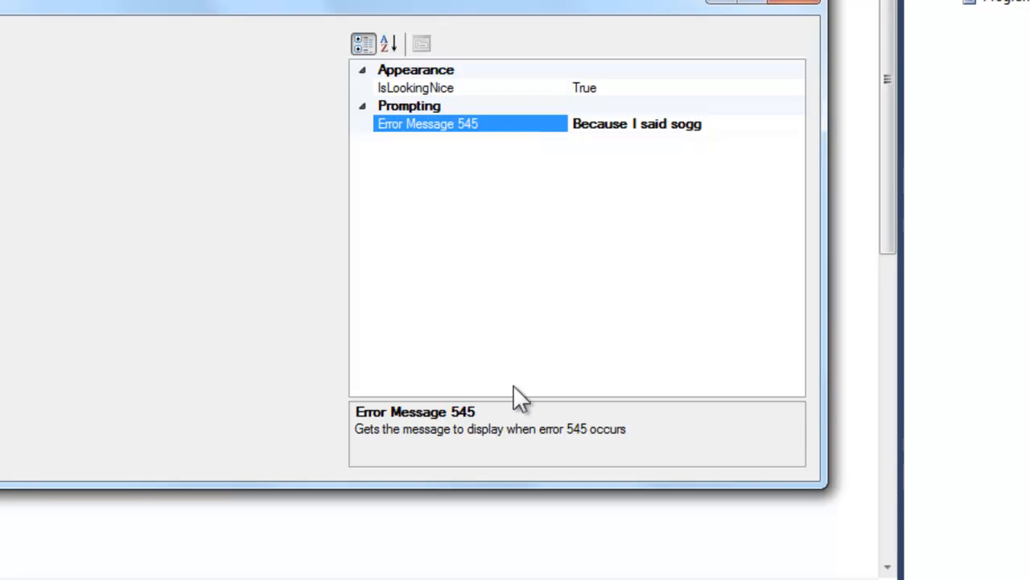
pyautogui.moveTo(395, 463)
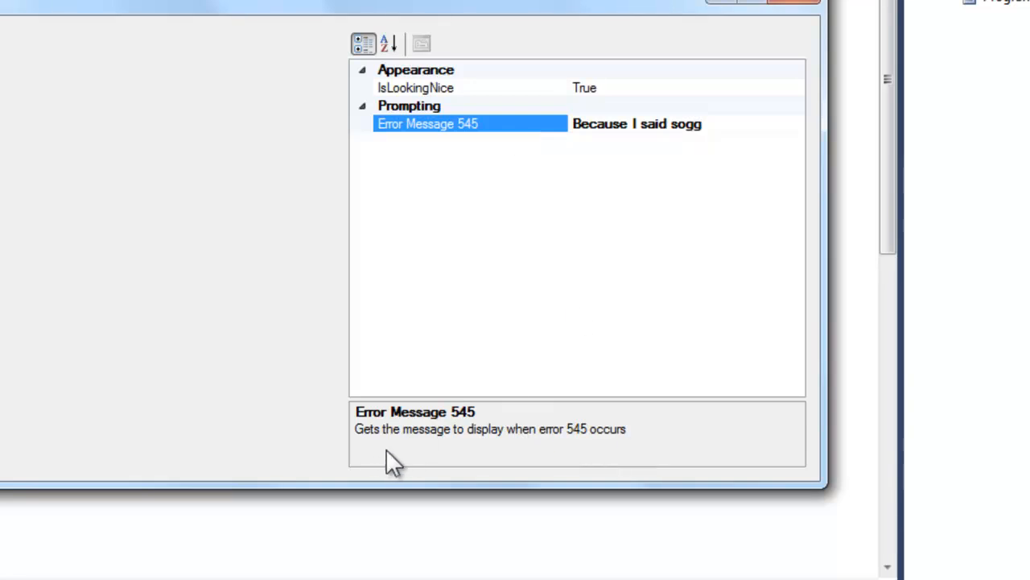
pyautogui.moveTo(502, 466)
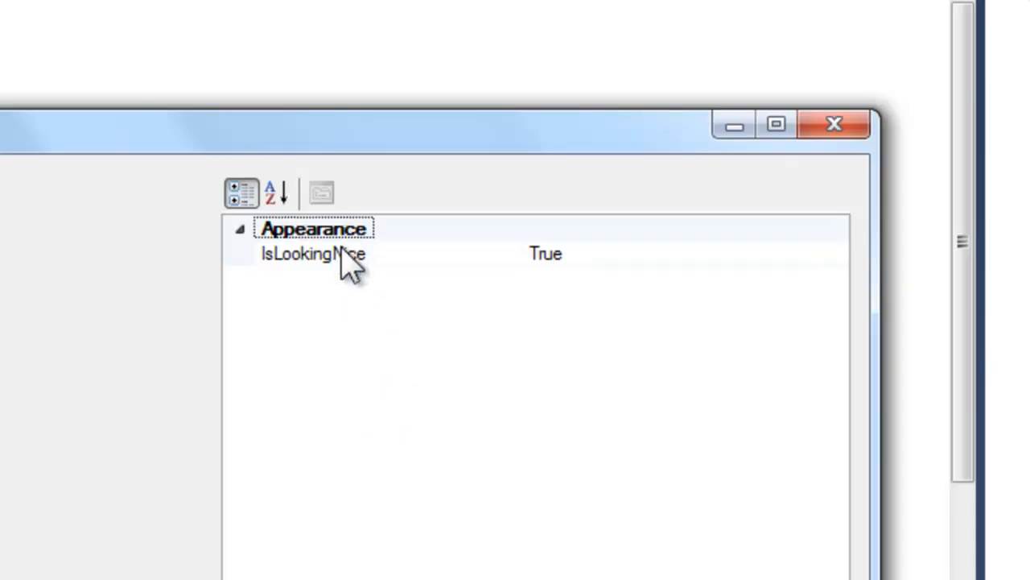
pyautogui.moveTo(334, 277)
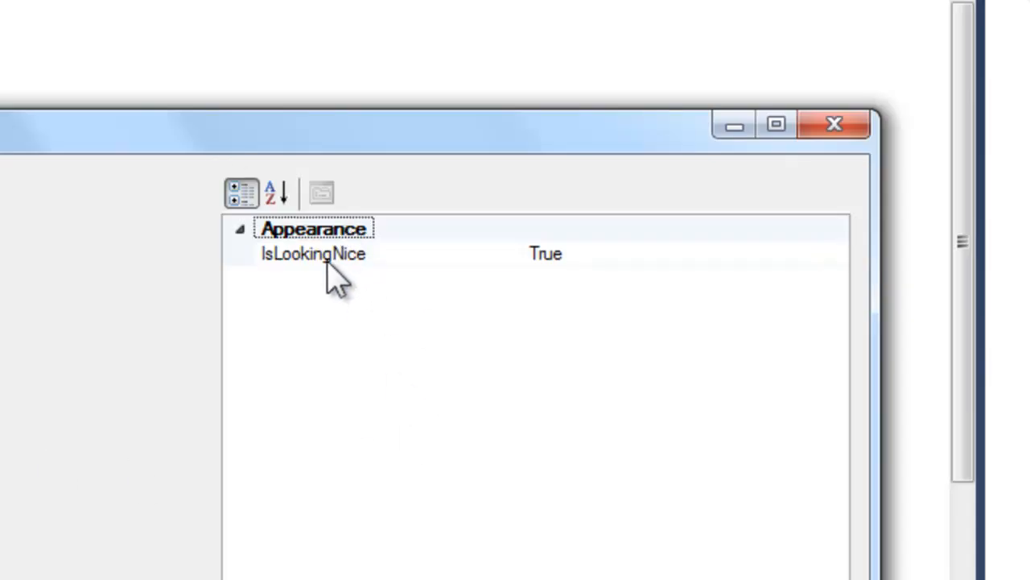